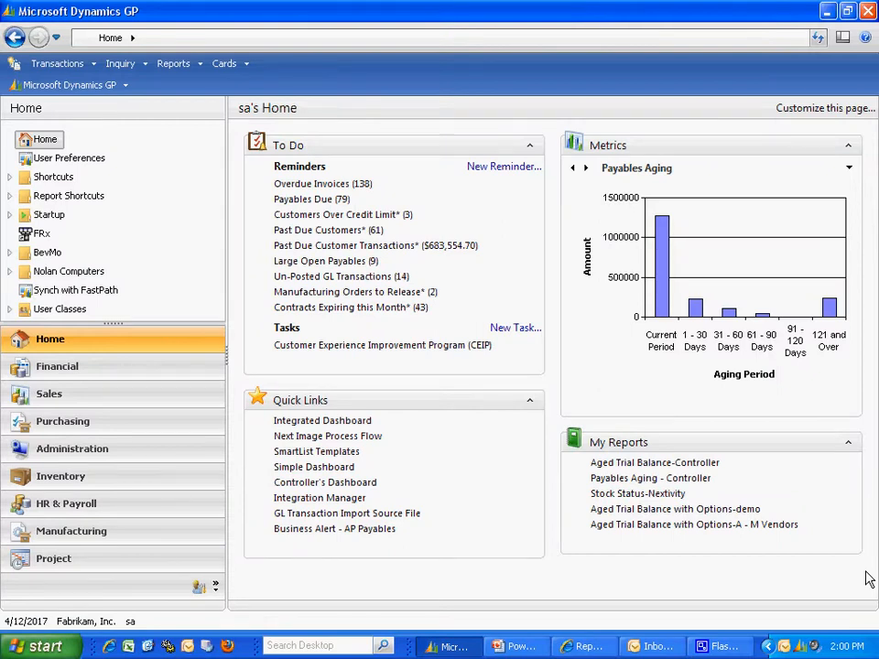
Step: Under Administration's Other Reports, search 'overstock' and check the TWO ItemQuantities Overstocked Items report
left_click(71, 449)
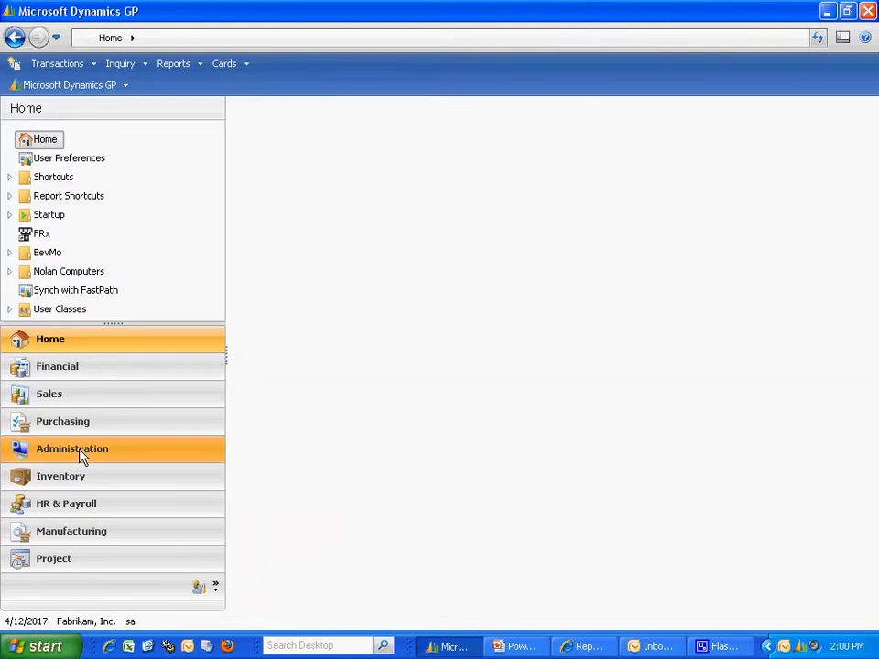
left_click(72, 449)
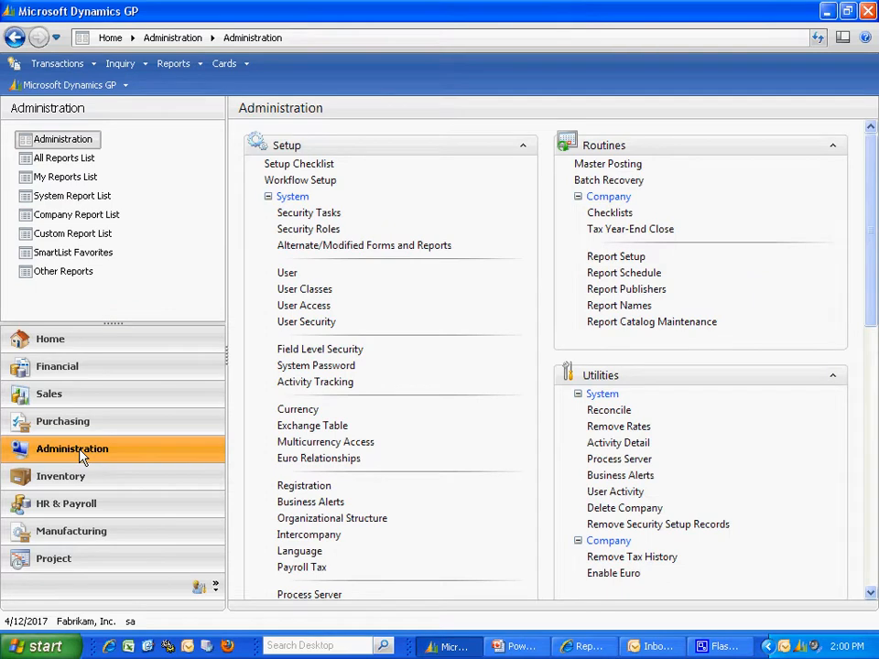
left_click(62, 270)
type("o")
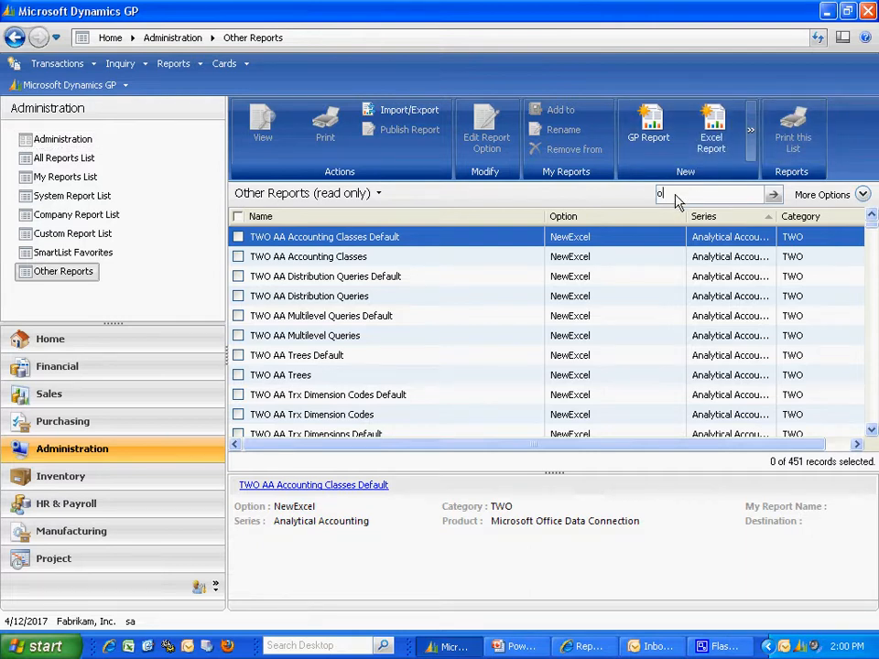
type("verstock")
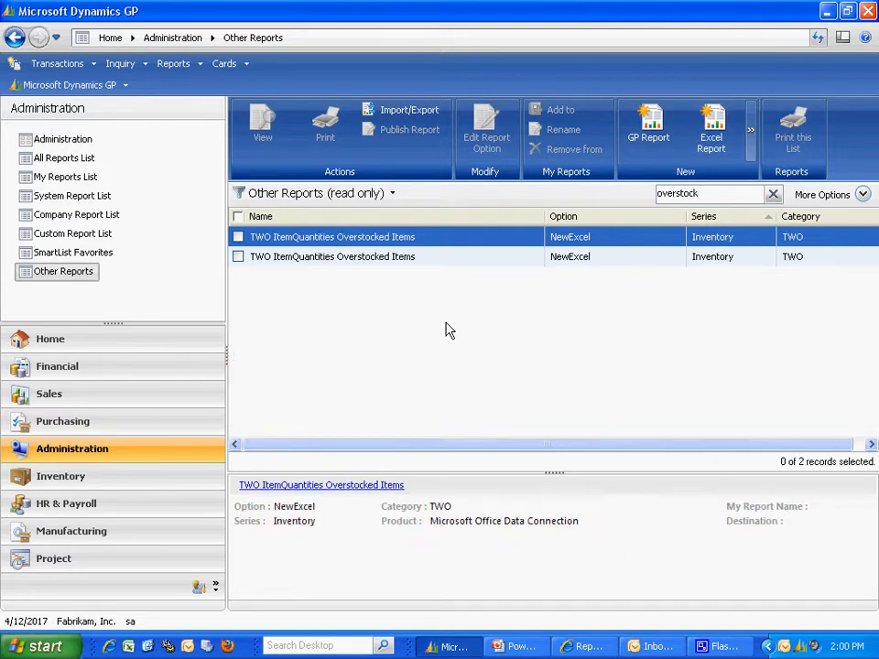
left_click(238, 236)
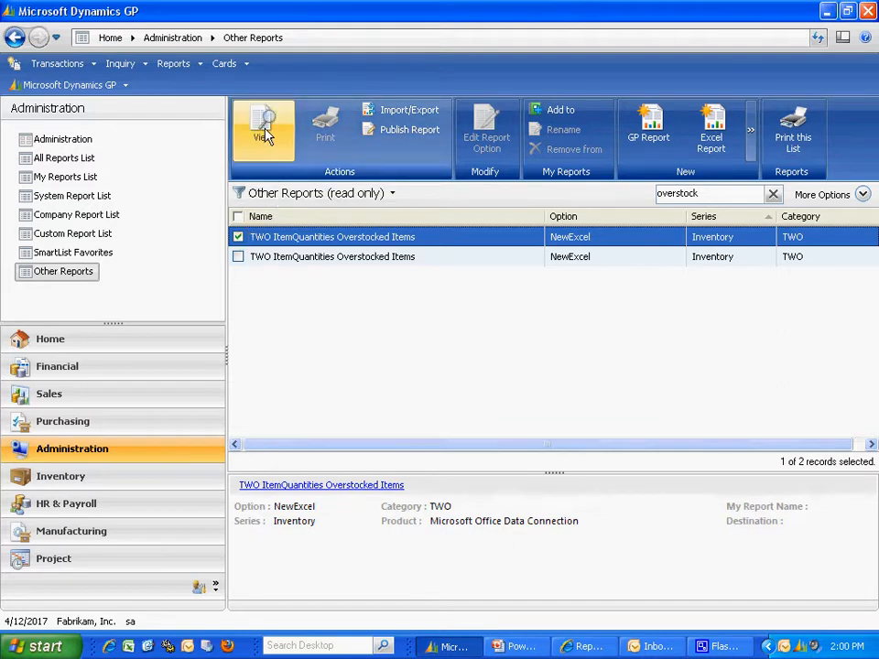
Step: Open the Overstocked Items report in Excel, keeping columns through QTY On Hand
left_click(264, 131)
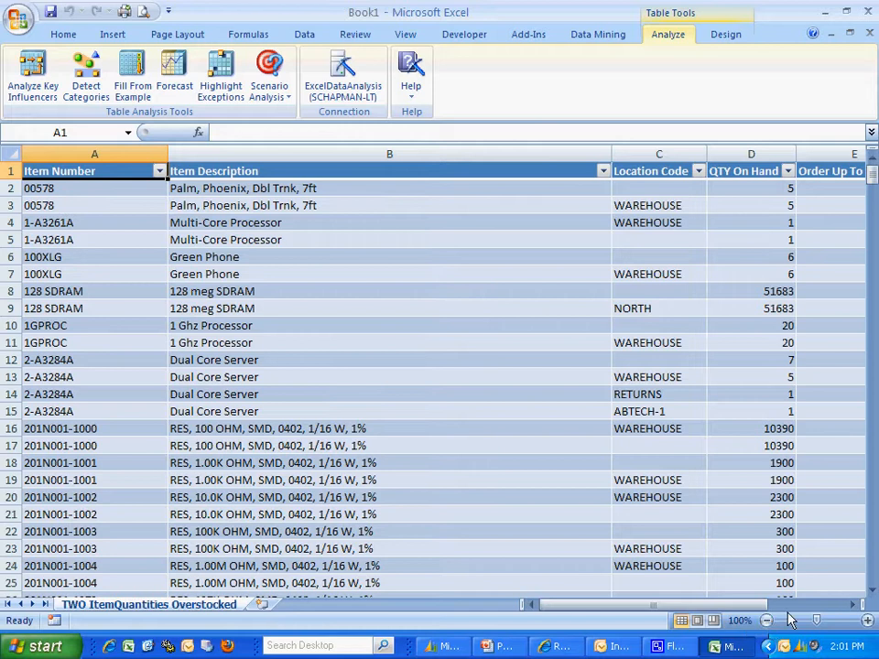
scroll("right", 3)
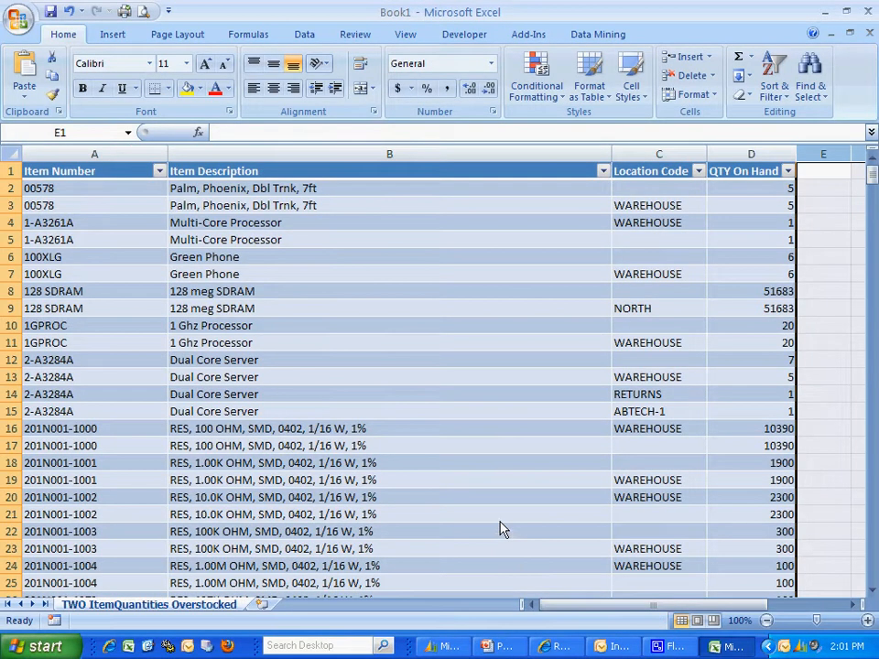
Step: Sort the table by QTY On Hand from largest to smallest
left_click(751, 170)
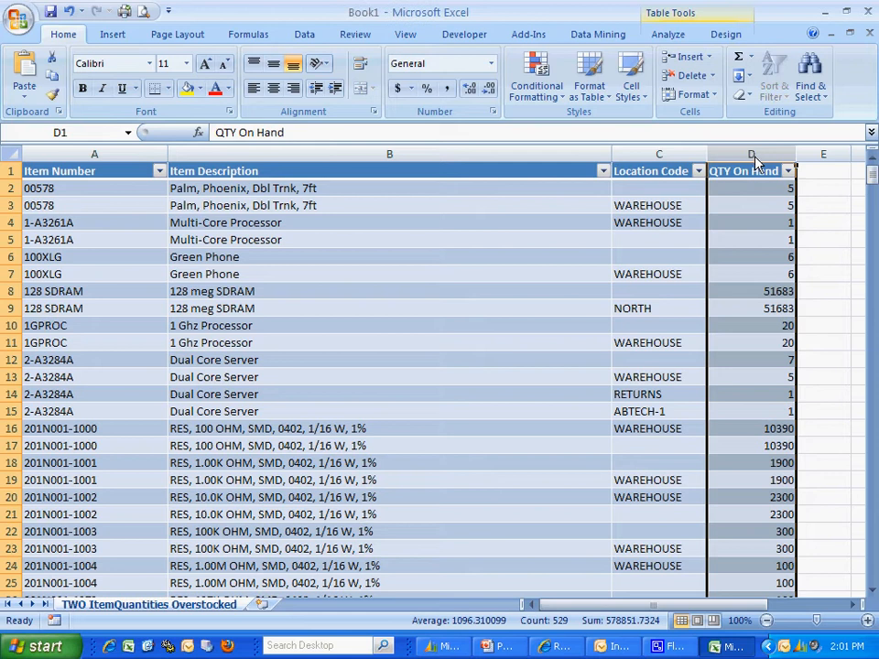
left_click(787, 172)
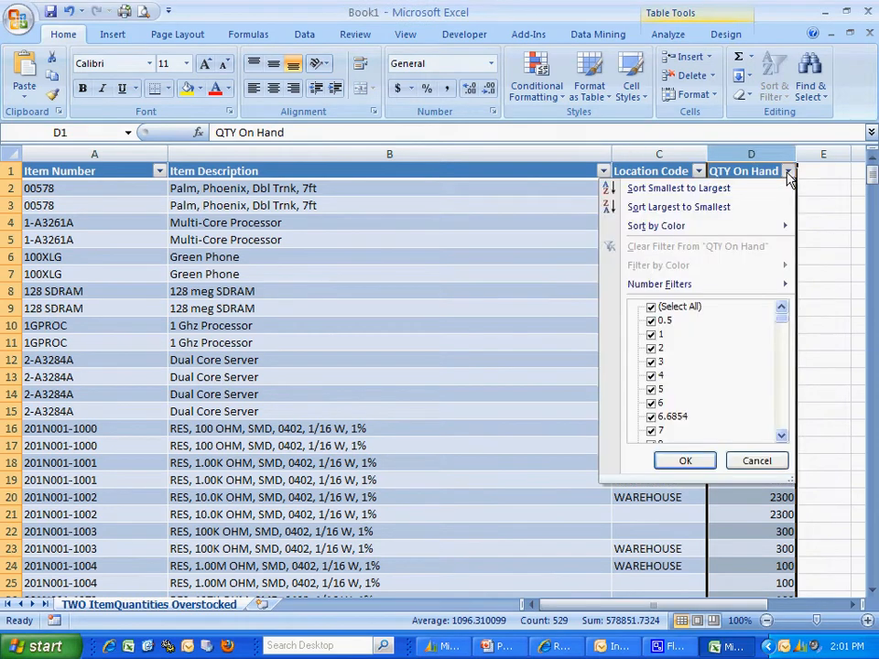
left_click(677, 206)
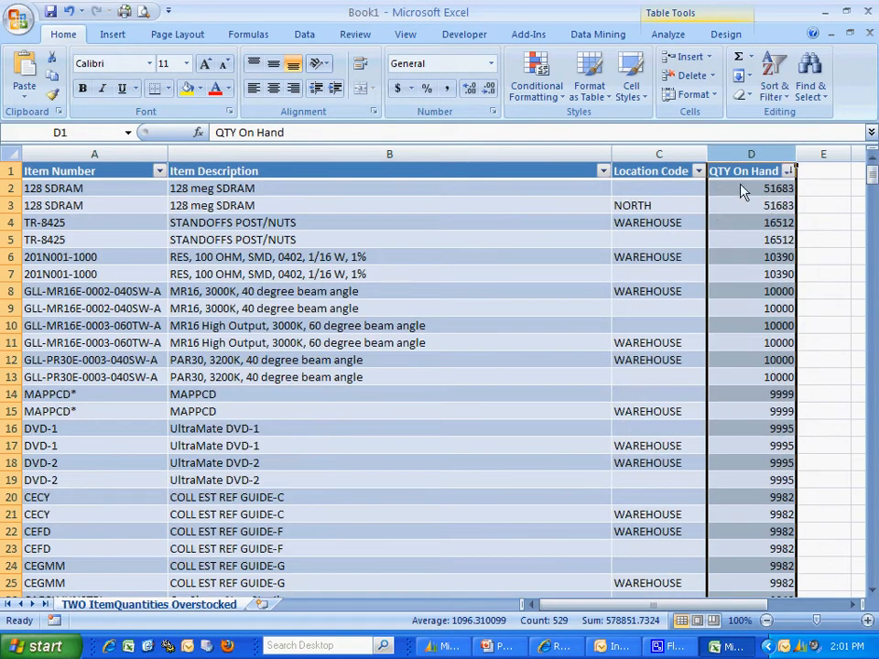
Step: Filter QTY On Hand to the Top 10 items and select the Item Number column
left_click(787, 171)
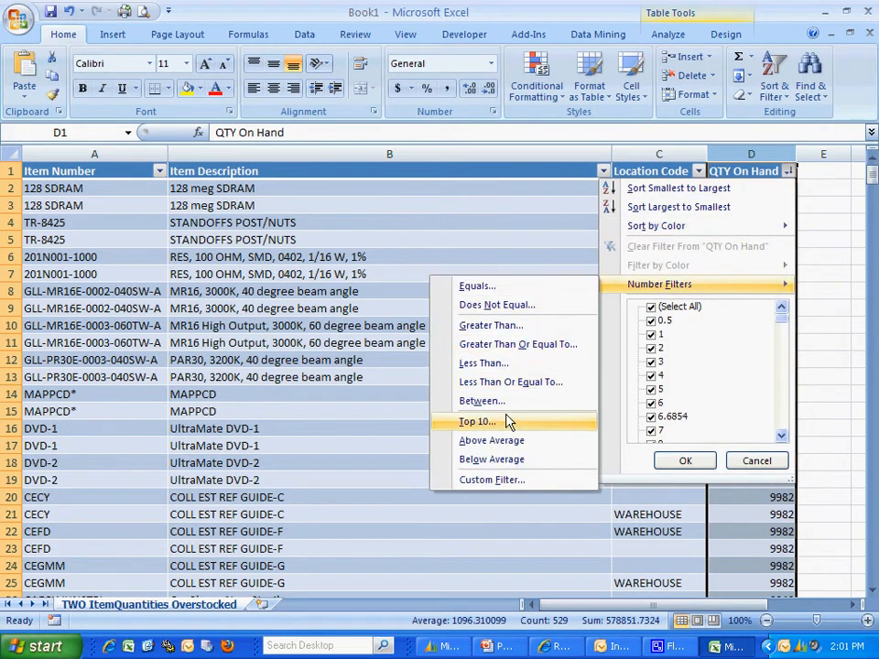
left_click(476, 421)
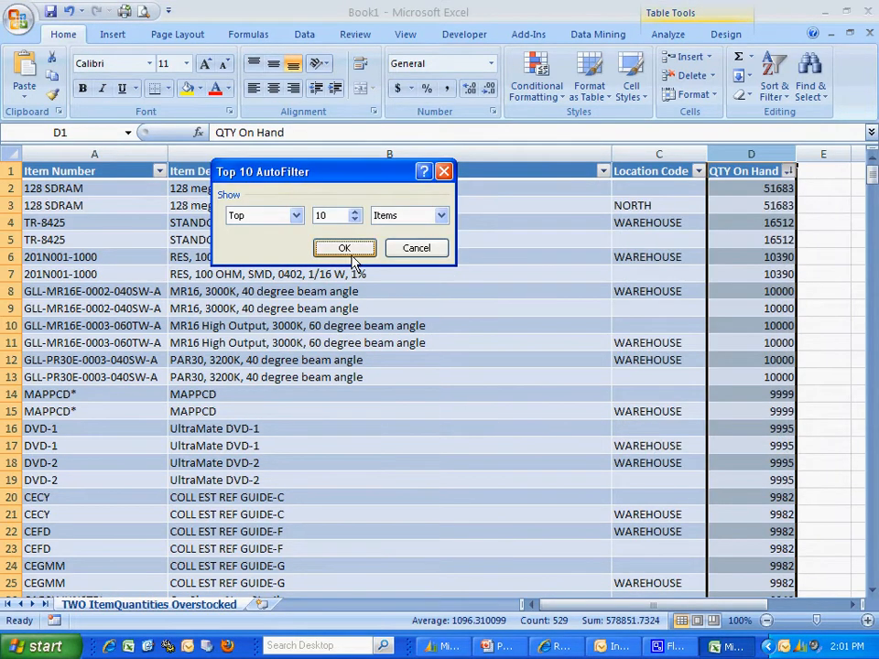
left_click(344, 247)
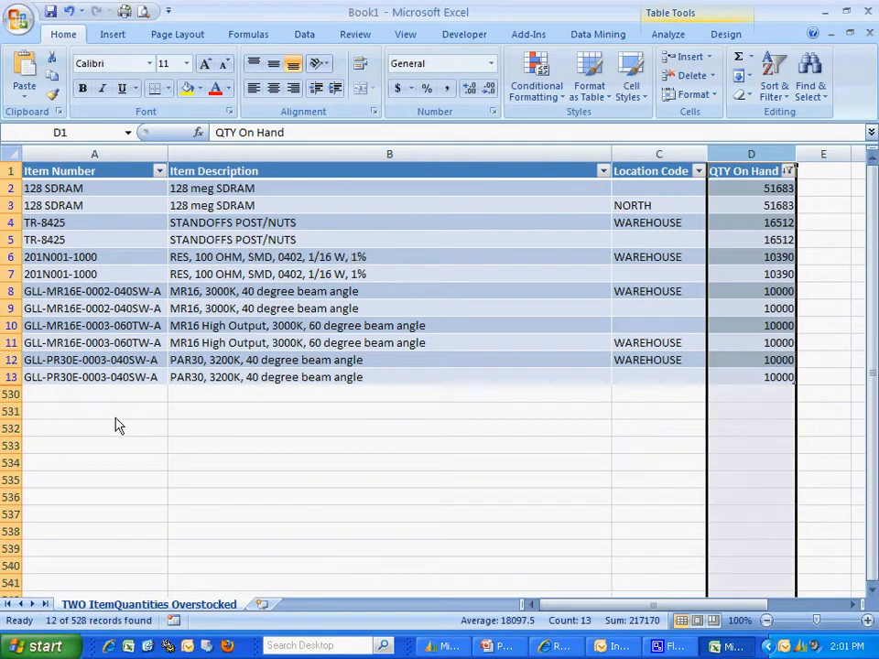
left_click(94, 411)
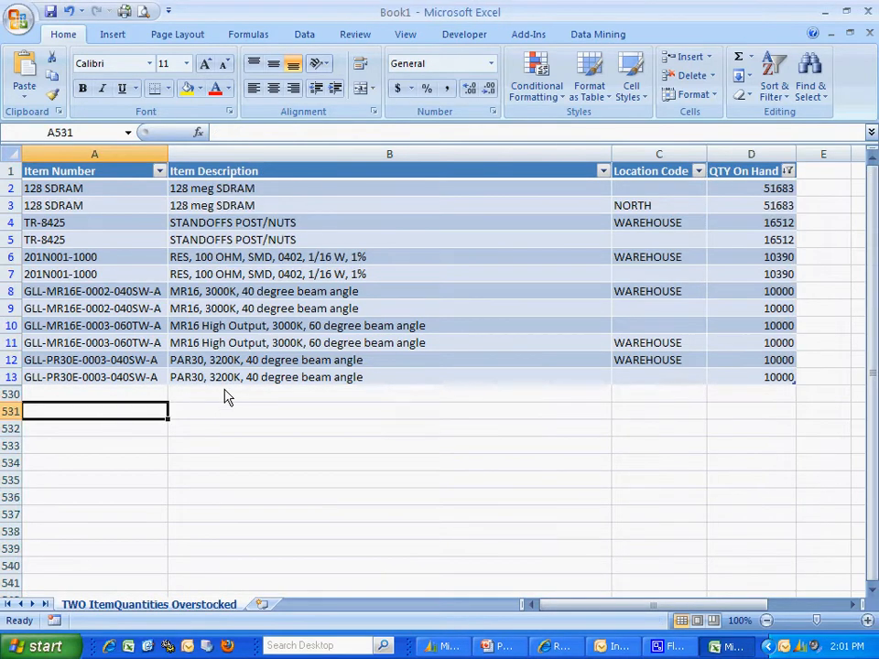
left_click(94, 154)
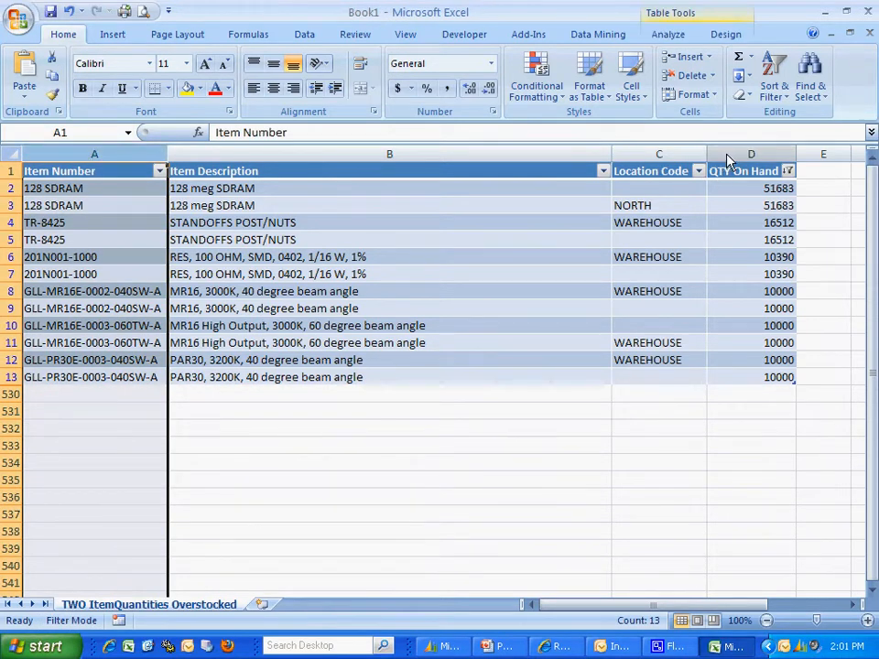
Step: Insert a 3-D Clustered Column chart of the top QTY On Hand items
left_click(112, 34)
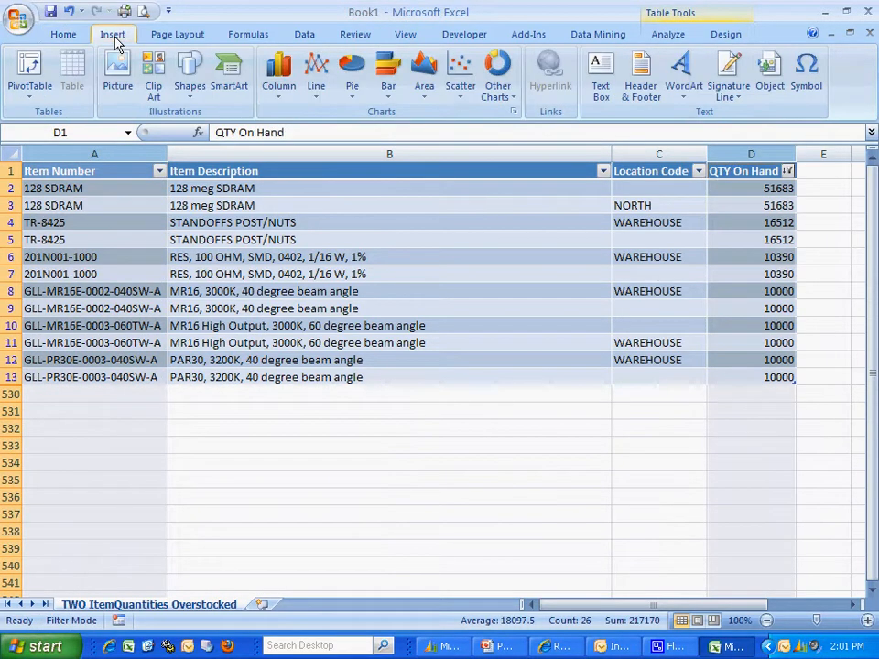
left_click(278, 73)
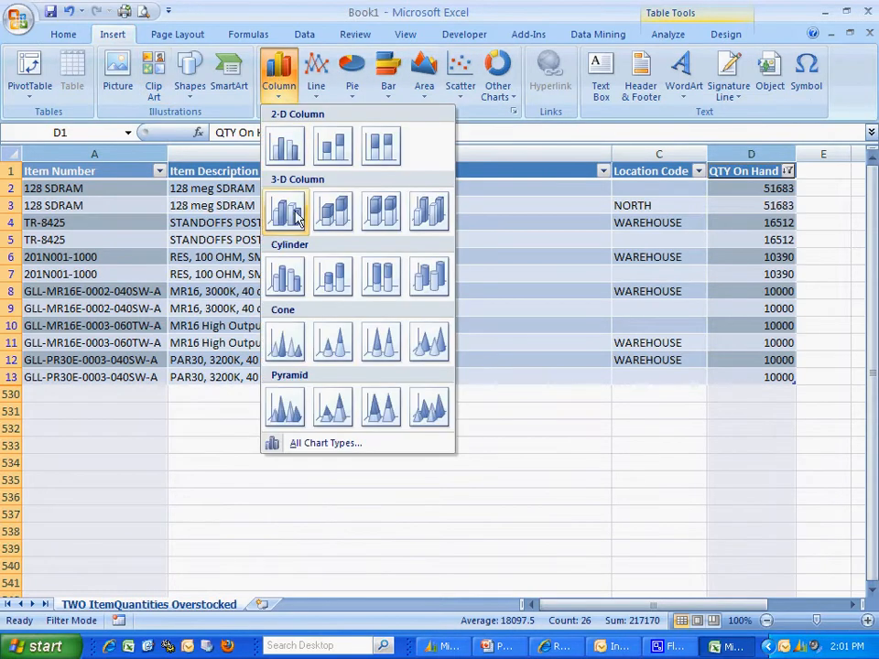
left_click(285, 211)
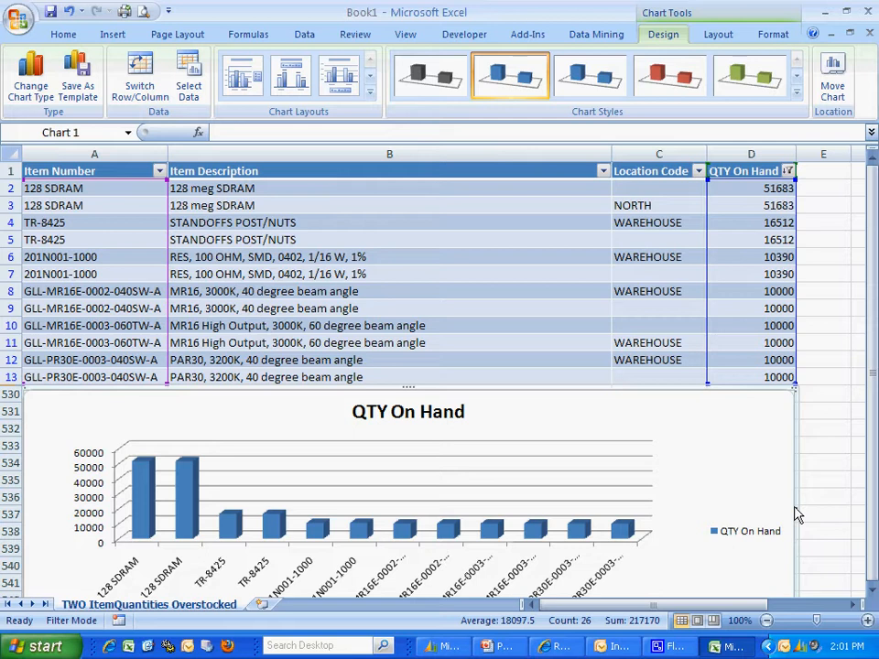
mouse_move(718, 484)
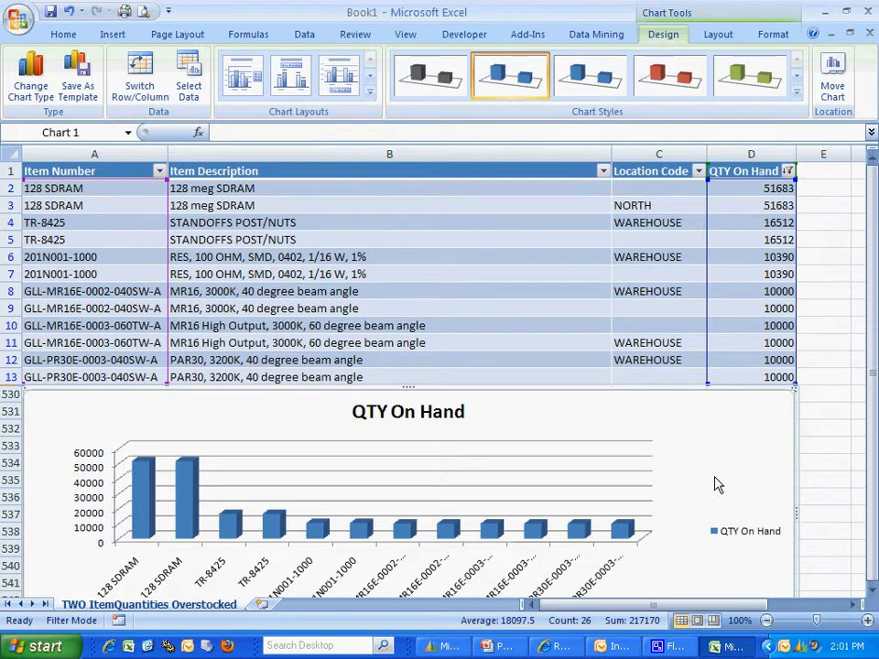
Step: Save the workbook as 'Overstock Inventory' in Reports Library's Chapman Demo folder, type Report
left_click(18, 14)
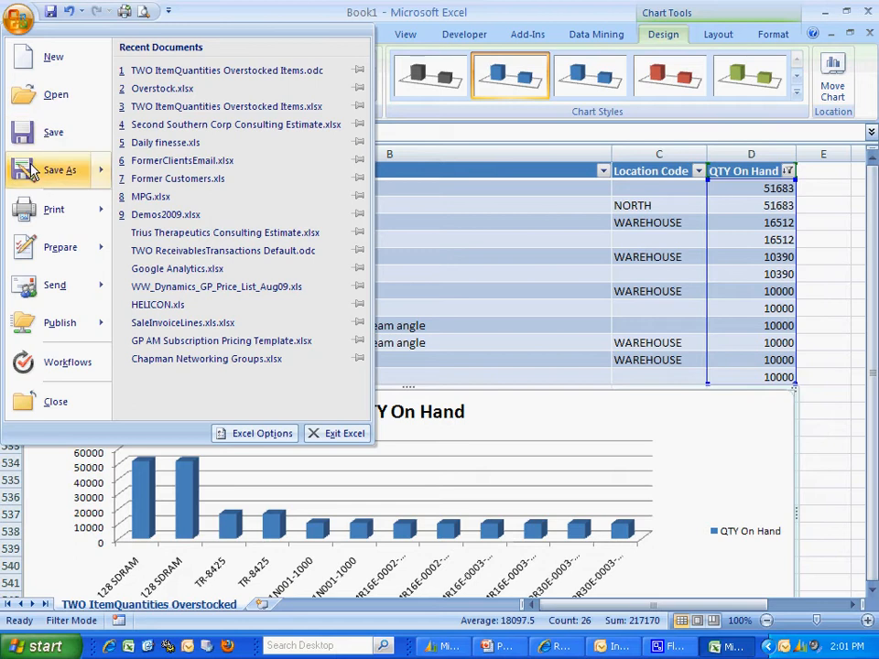
left_click(59, 169)
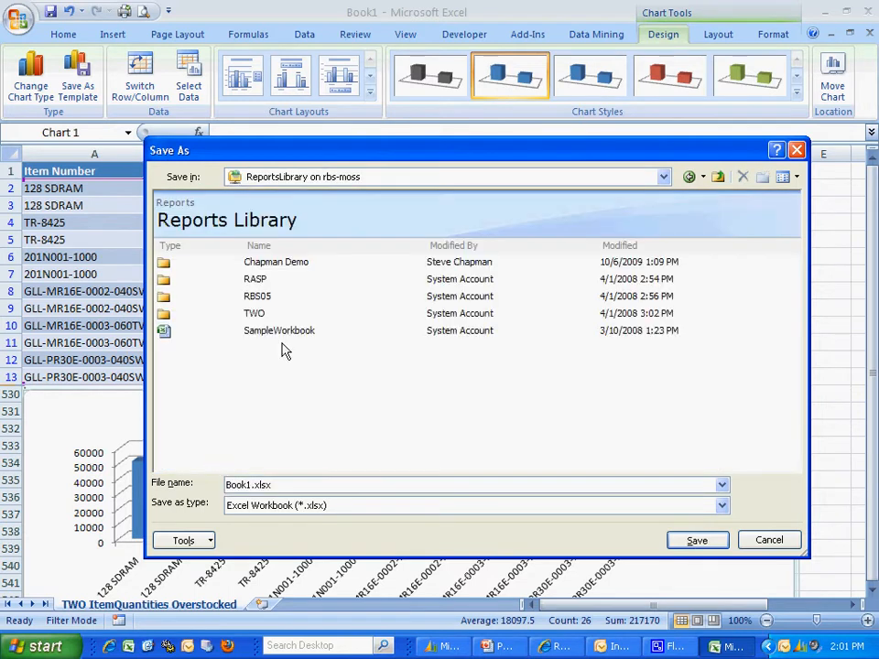
double_click(275, 262)
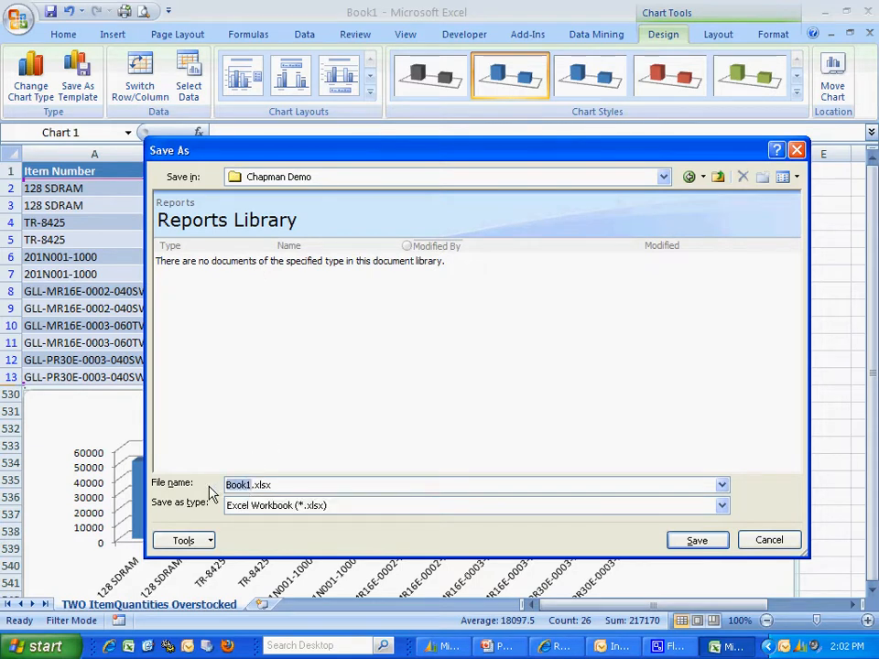
type("Overstoc")
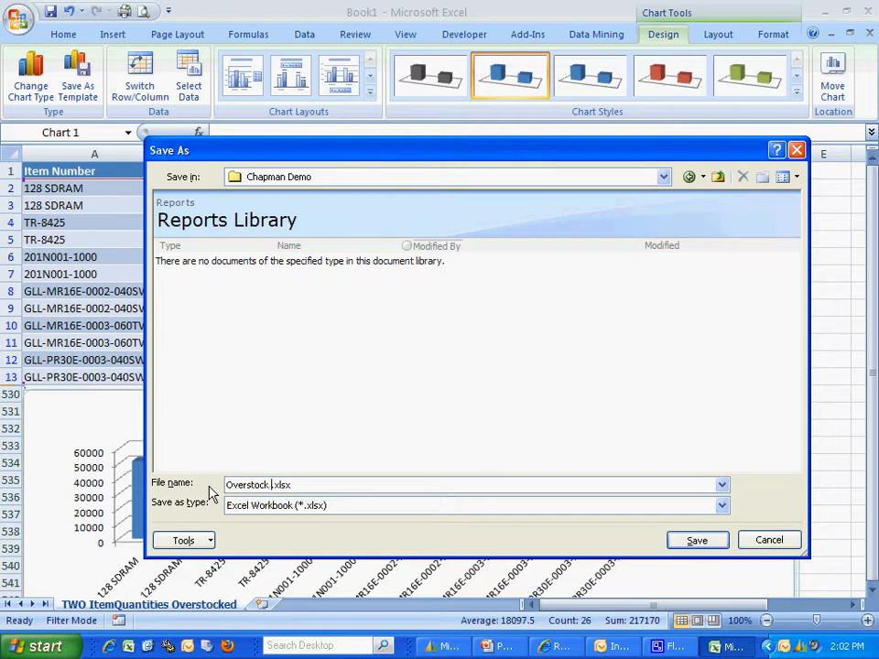
type("Inventory")
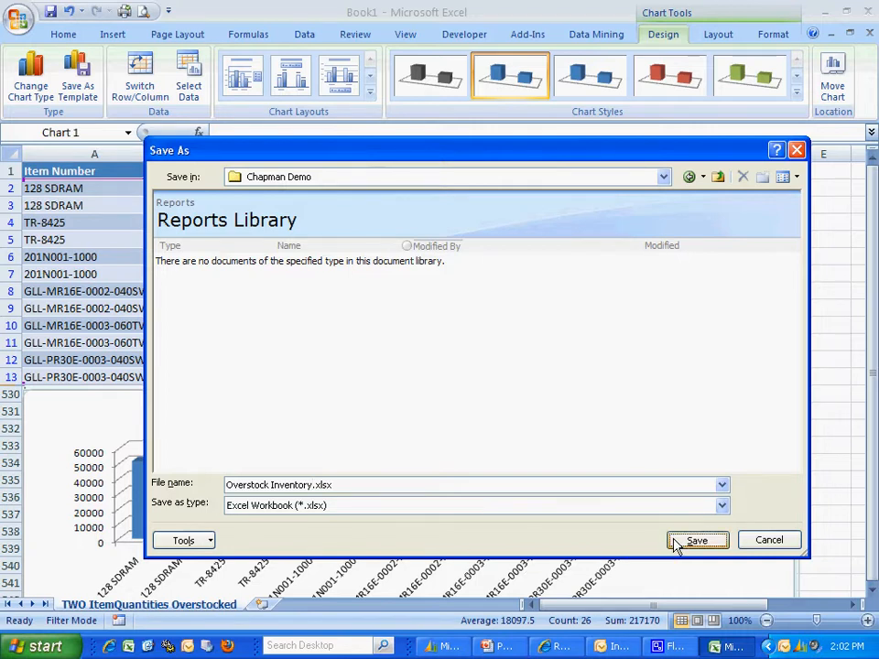
left_click(697, 539)
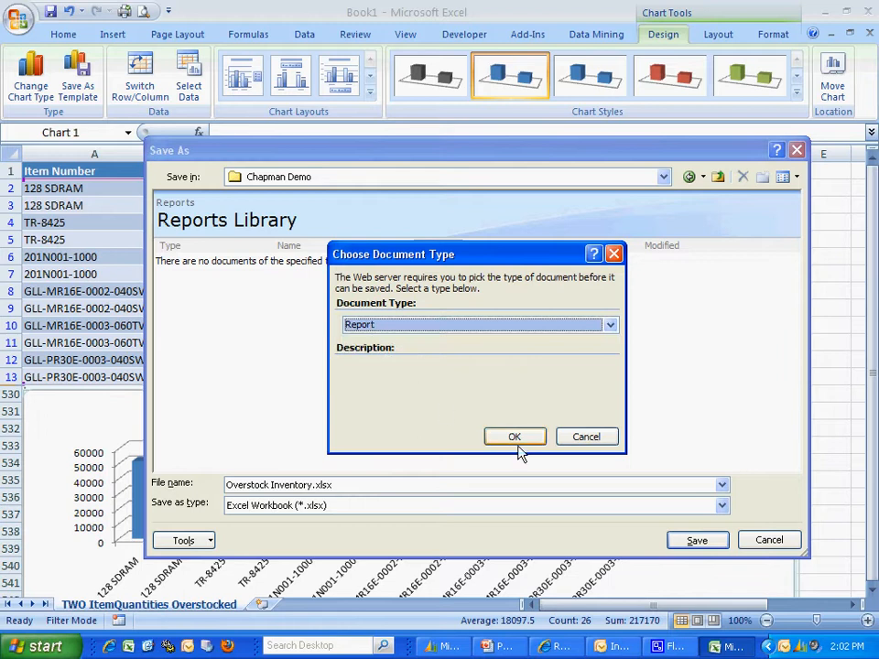
left_click(514, 437)
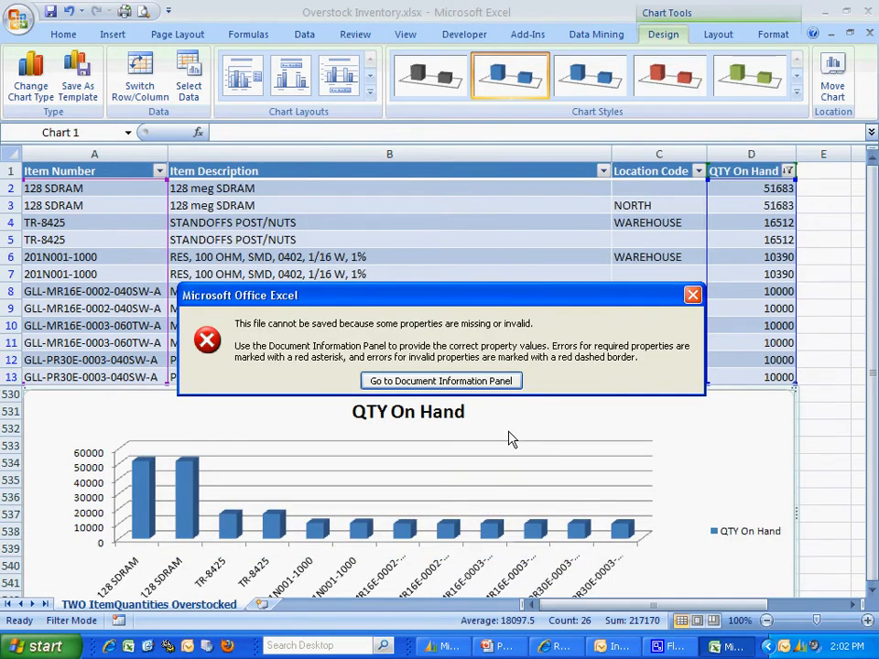
Step: Set the Data Source property to 'Excel Reports Demo' and retry the save
left_click(440, 380)
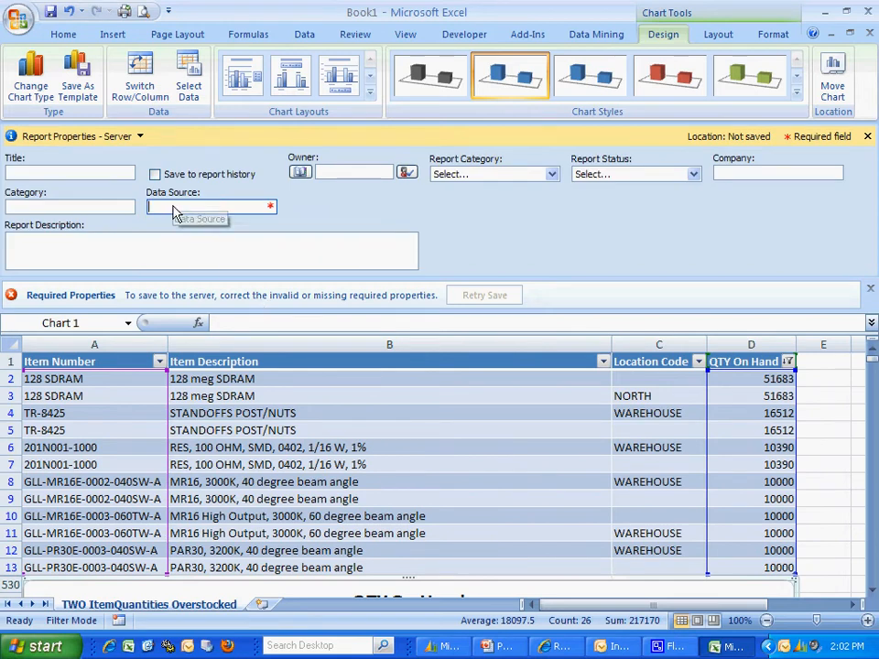
type("Excel")
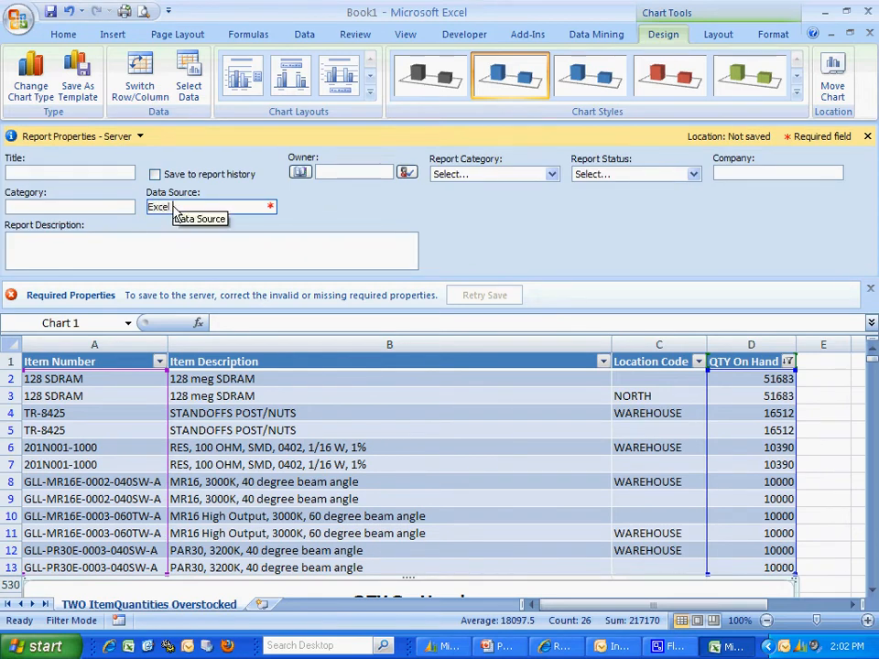
type("Reports Demo")
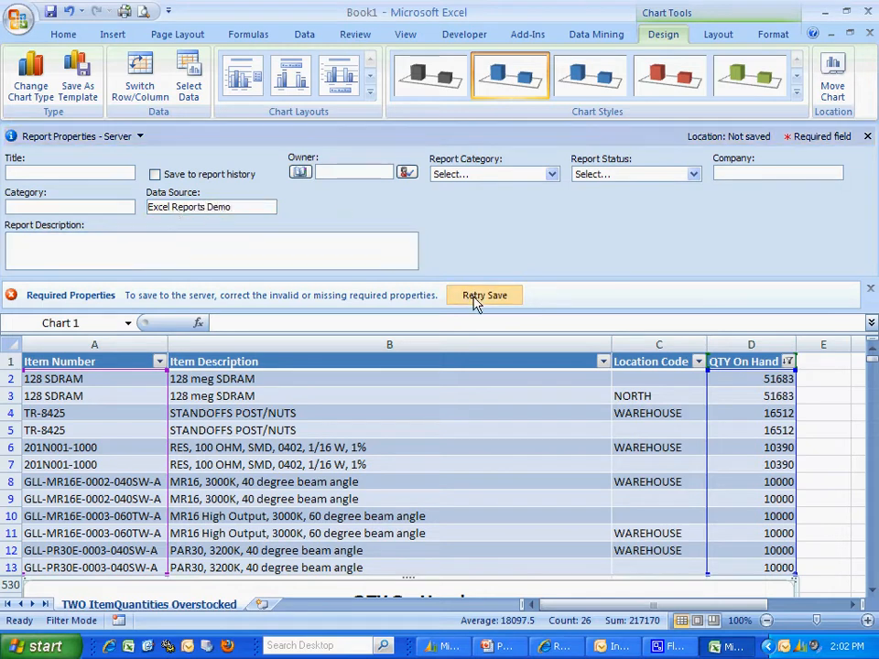
left_click(484, 295)
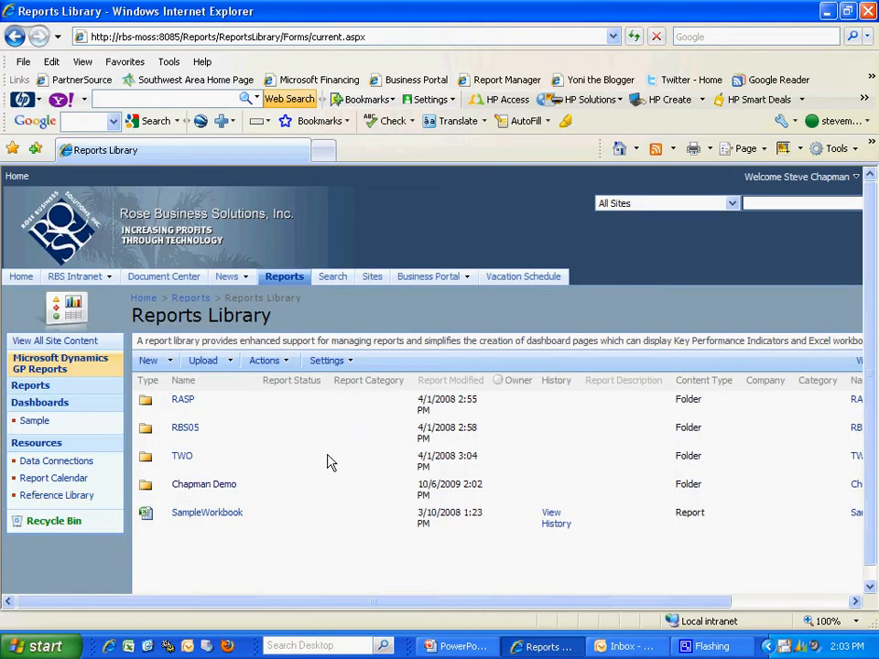
Step: Connect the Chapman Demo Reports Library folder to Outlook via Actions
left_click(204, 483)
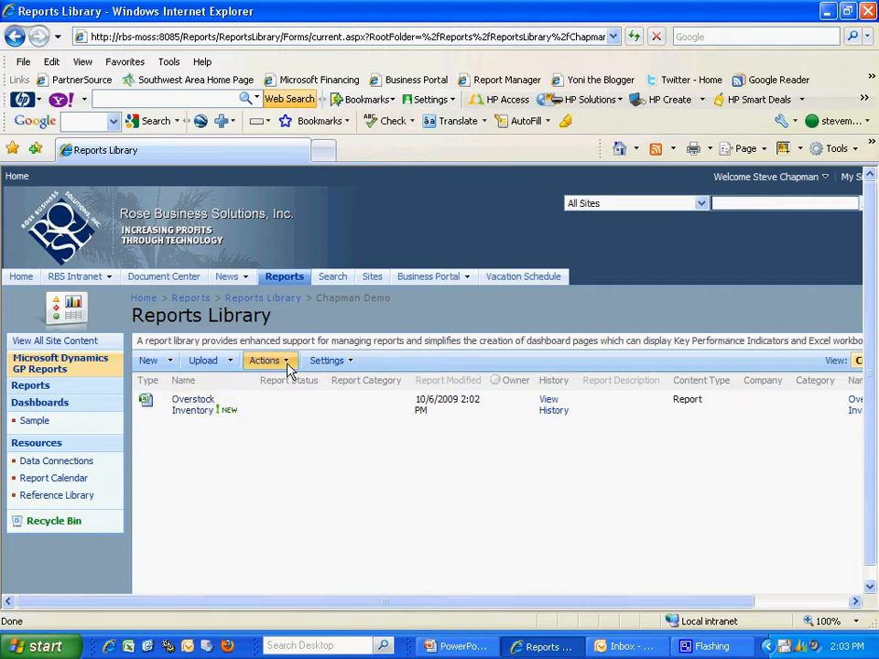
left_click(265, 360)
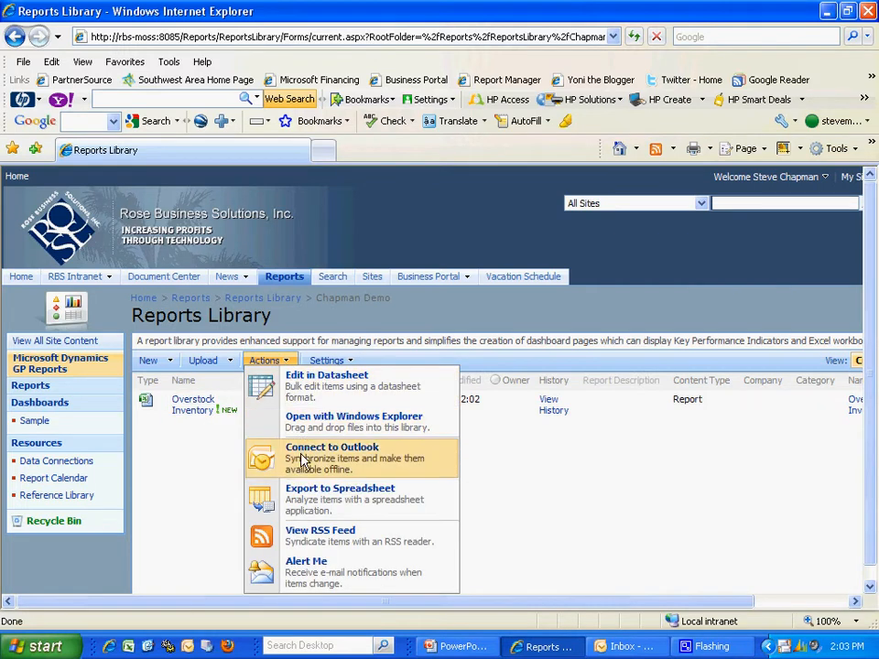
left_click(332, 446)
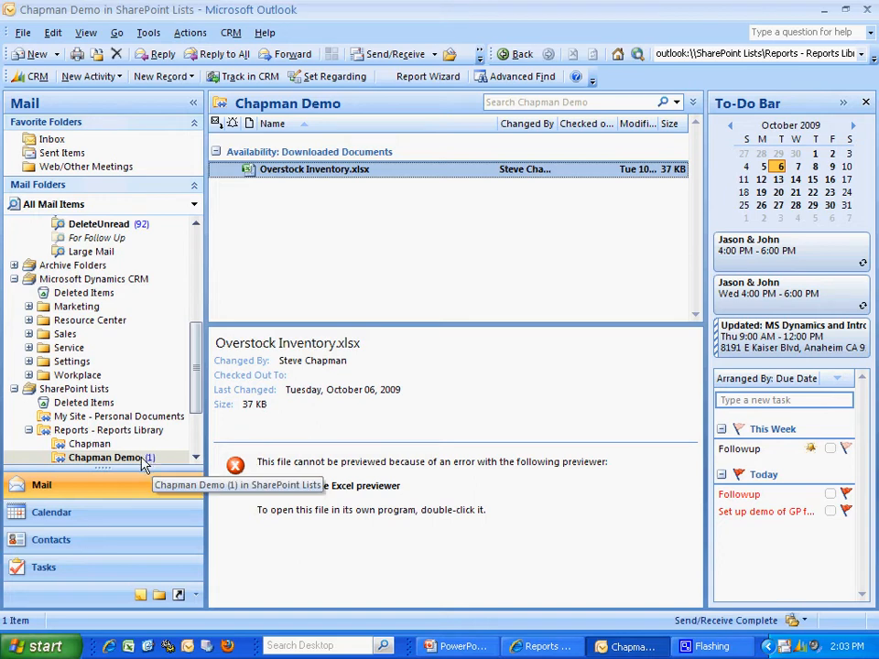
mouse_move(330, 476)
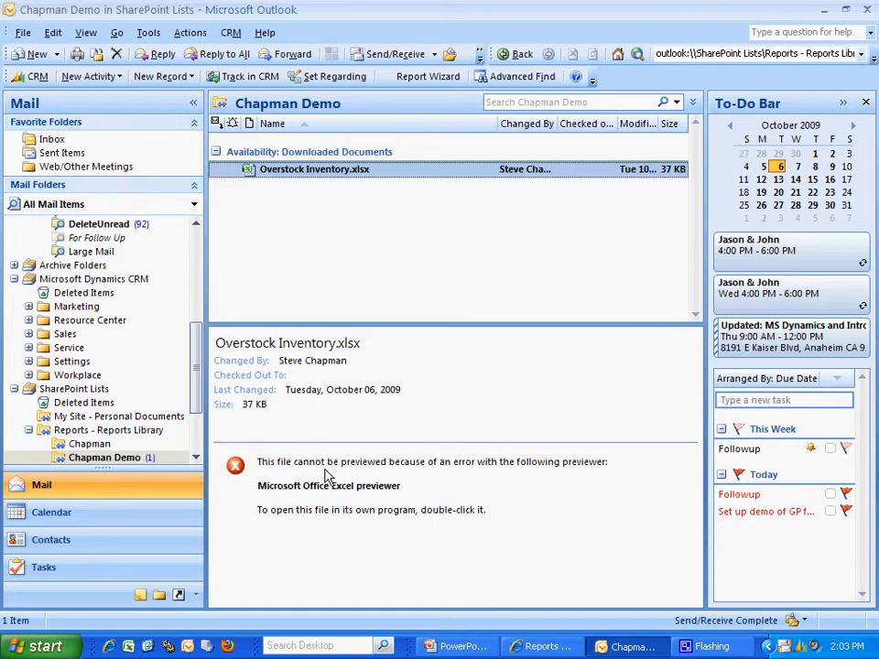
Step: Open Overstock Inventory.xlsx from Outlook's Chapman Demo folder
double_click(314, 169)
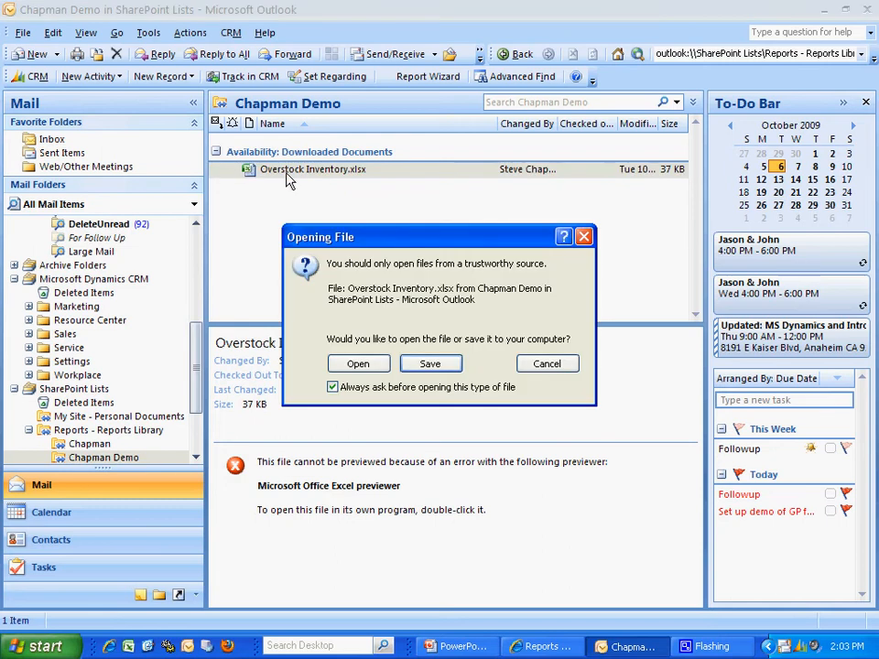
left_click(358, 363)
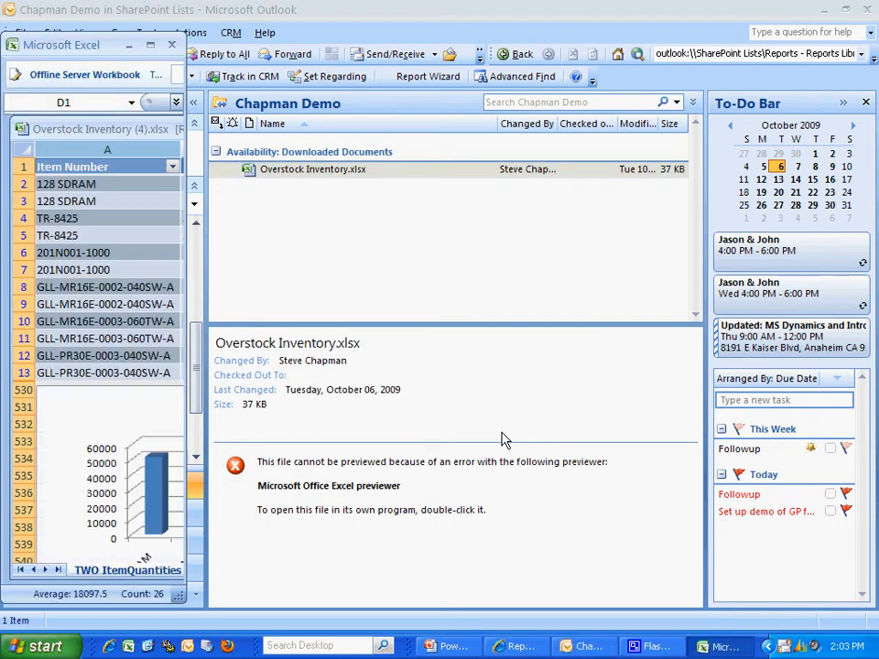
mouse_move(515, 277)
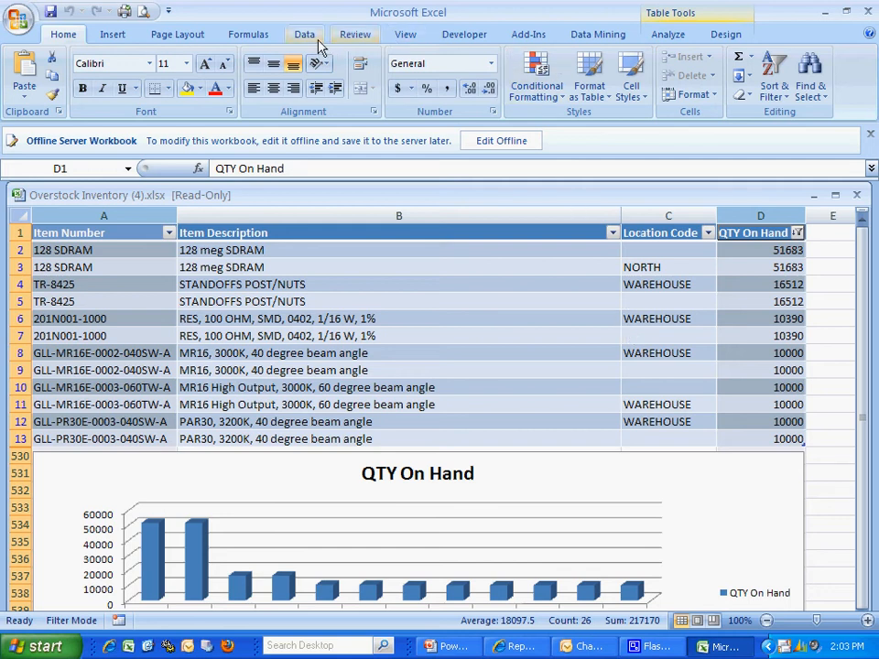
Step: Run Refresh All from Excel's Data tab on the Overstock Inventory workbook
left_click(304, 34)
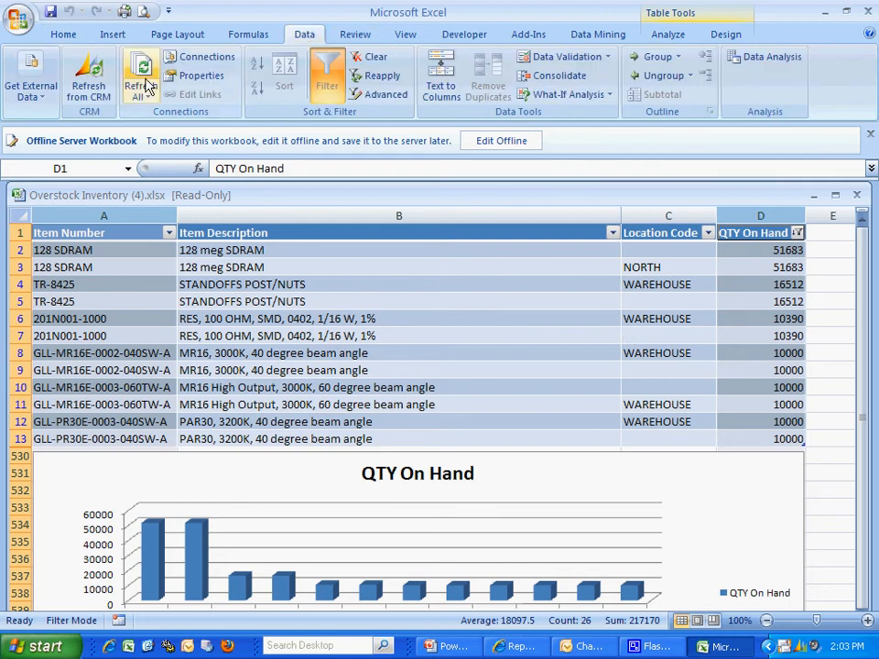
left_click(140, 75)
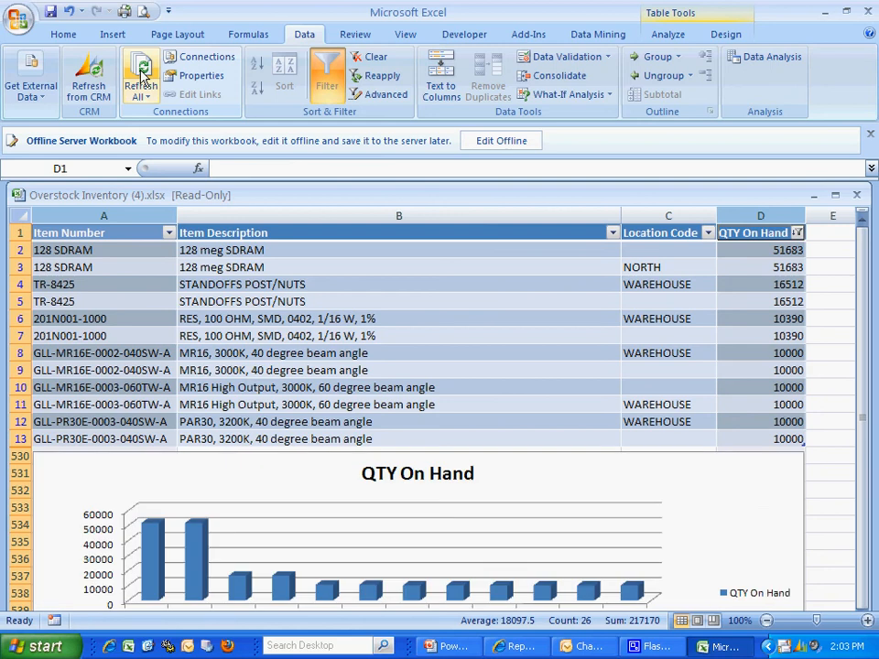